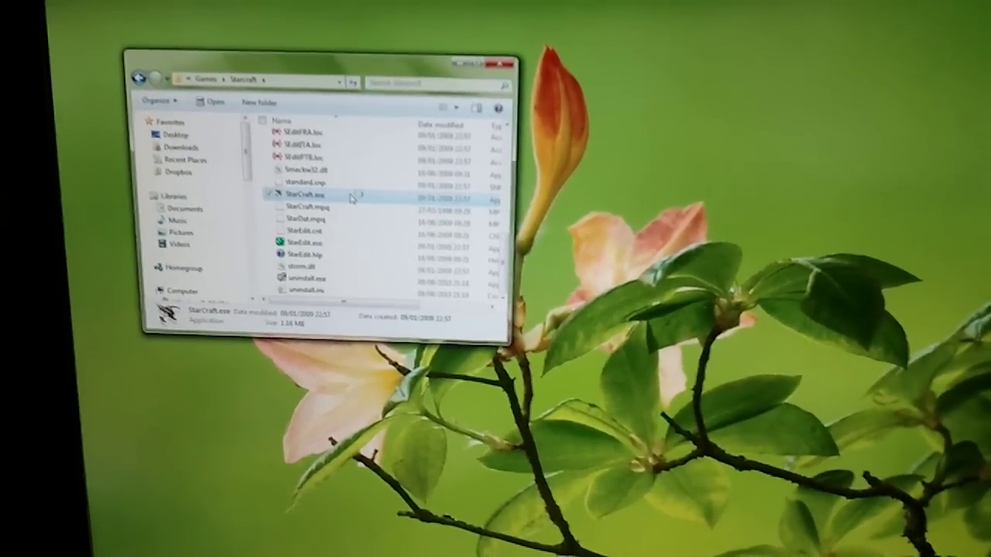
- Launch StarCraft from its folder and bring up the desktop's screen resolution settings
double_click(311, 193)
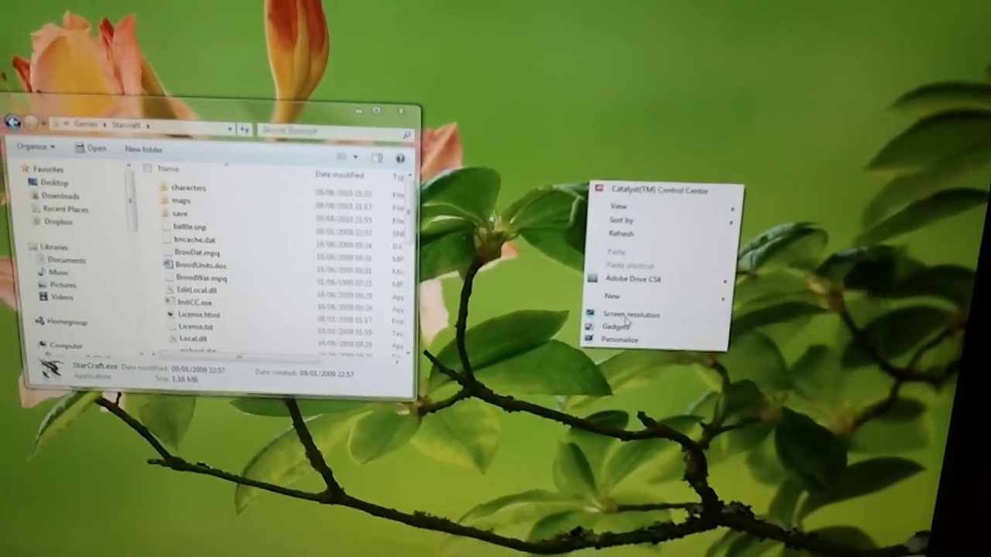
left_click(622, 315)
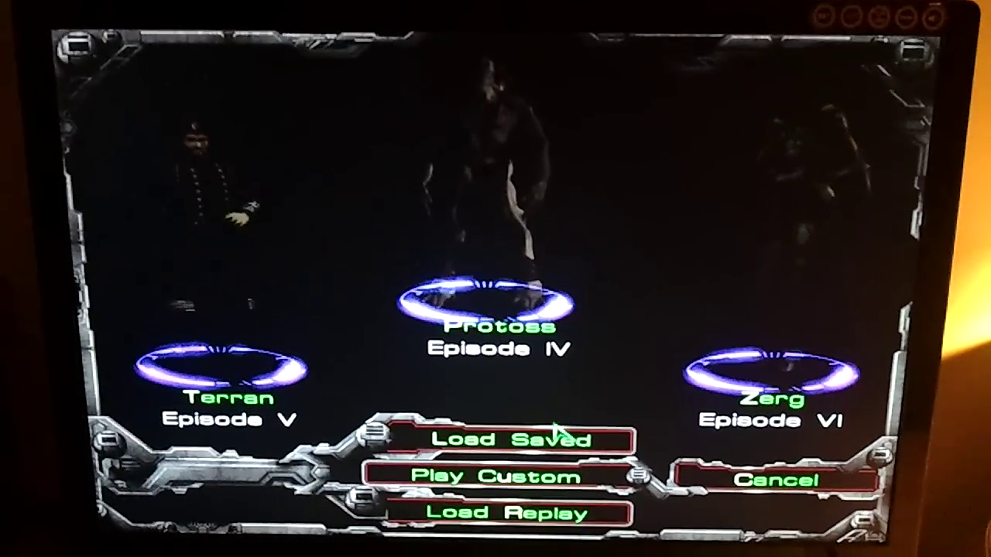
- Open Load Saved to list the saves Alex 01 and Alex 02
left_click(510, 442)
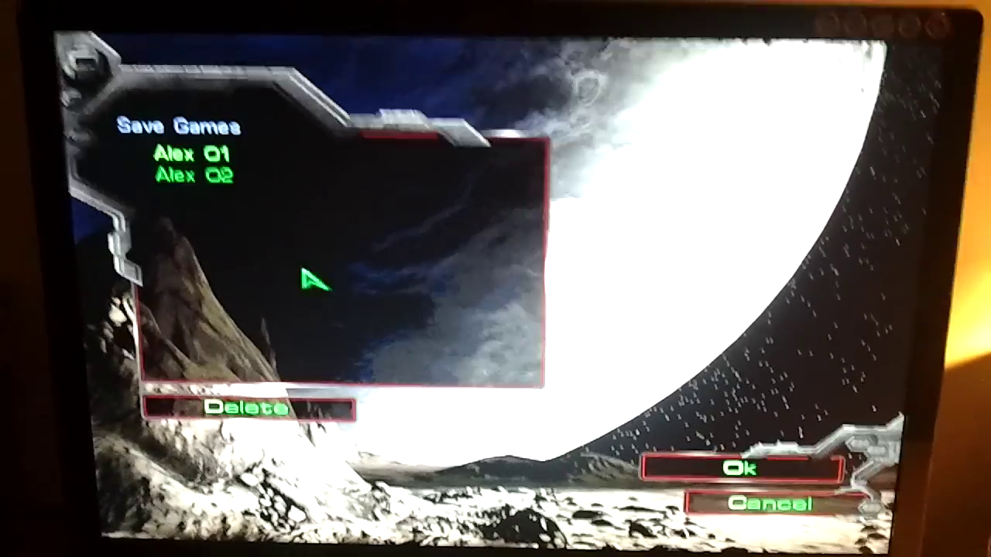